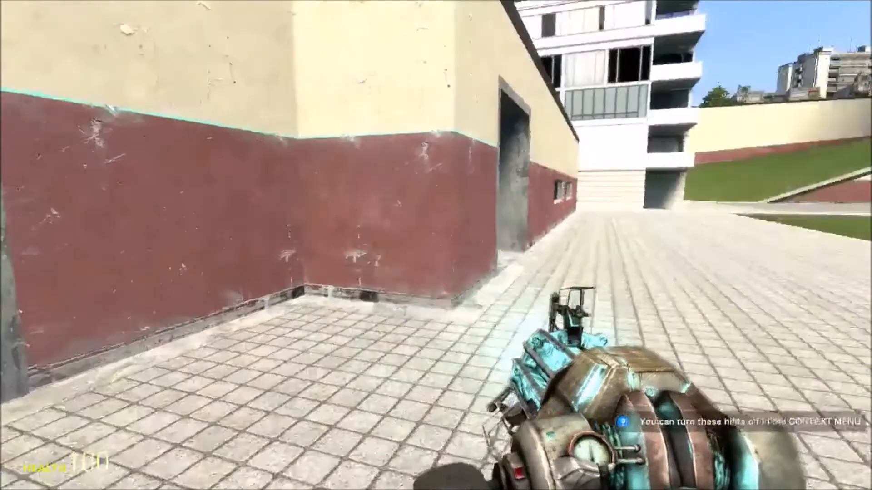
Step: Review the Options dialog's Voice settings from the pause menu, then close it
{"action": "key", "text": "Escape"}
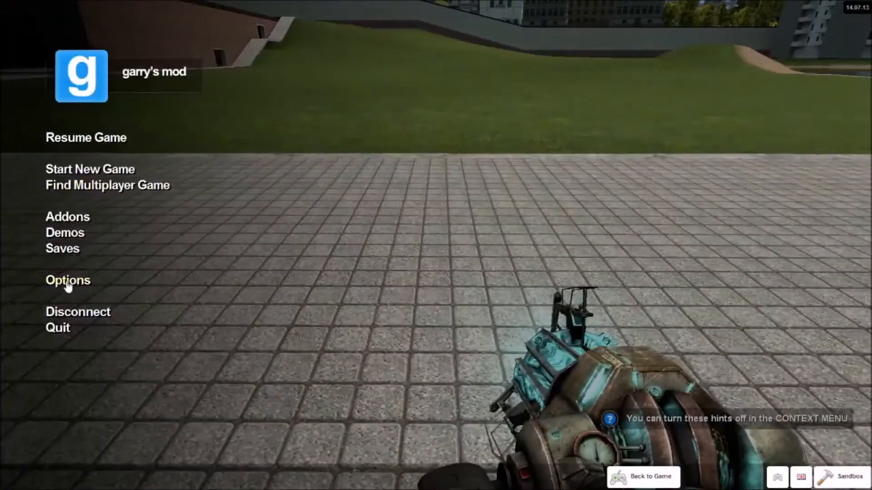
{"action": "left_click", "coordinate": [67, 279]}
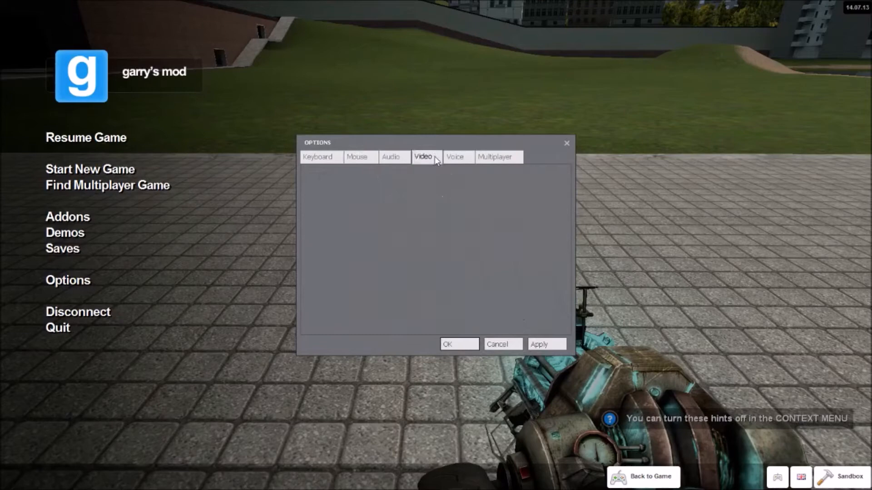
{"action": "left_click", "coordinate": [455, 157]}
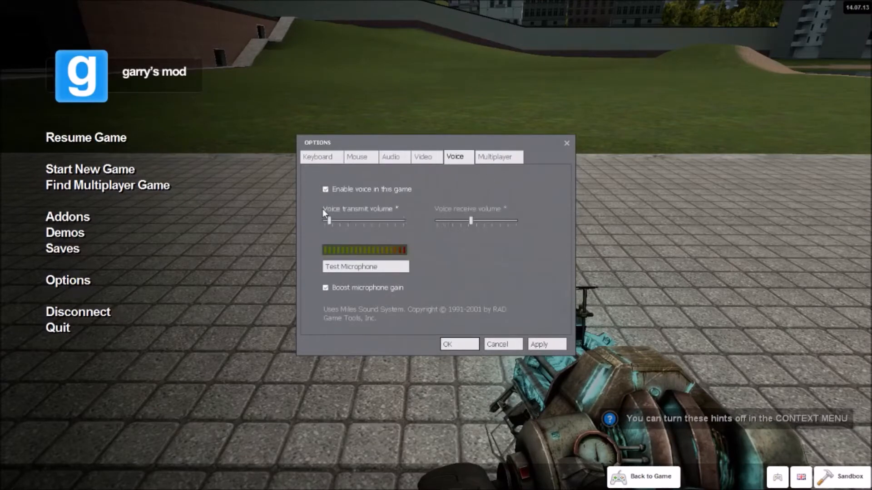
{"action": "left_click", "coordinate": [458, 344]}
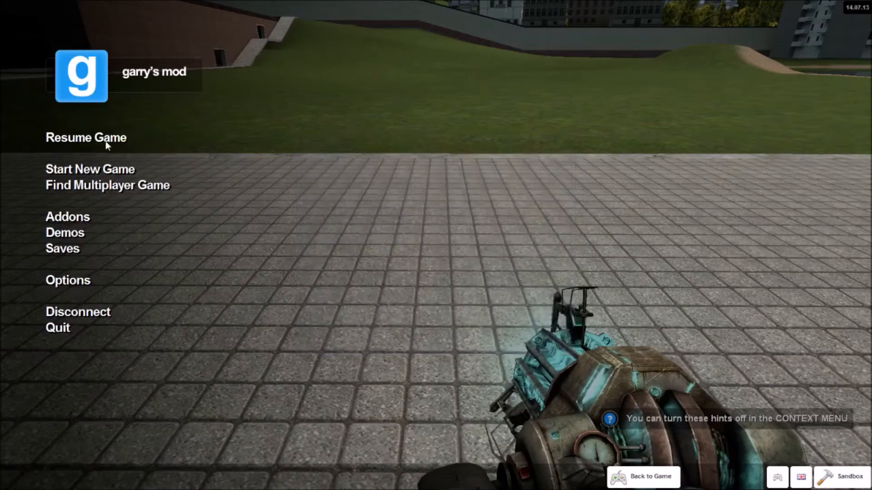
Step: Resume the game and show the SGM Cars vehicles, including the McLaren MP4-12C, in the spawn menu
{"action": "left_click", "coordinate": [85, 137]}
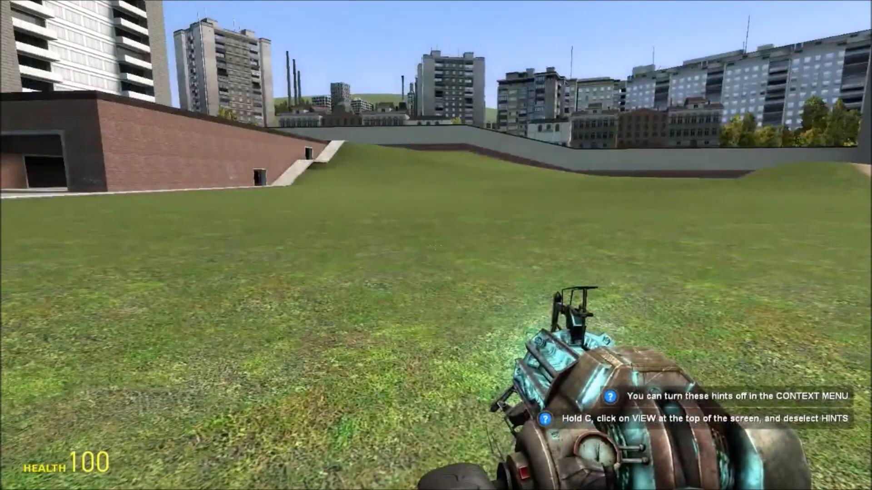
{"action": "key", "text": "Escape"}
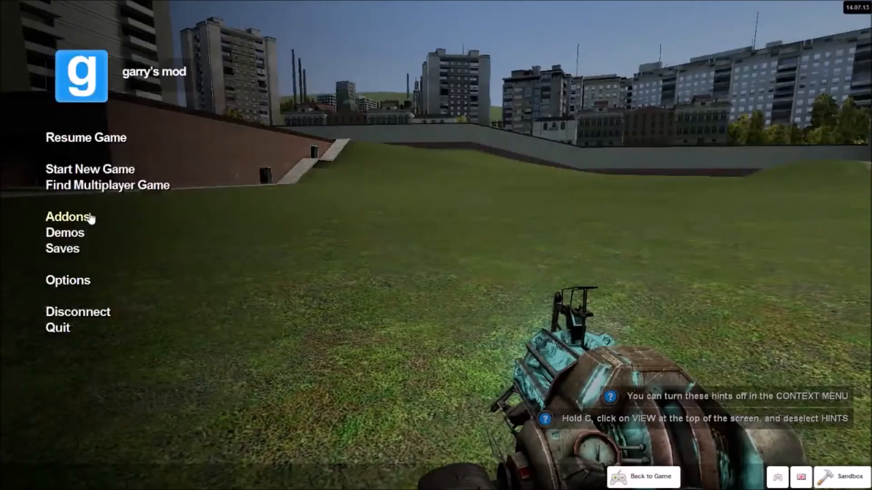
{"action": "left_click", "coordinate": [68, 216]}
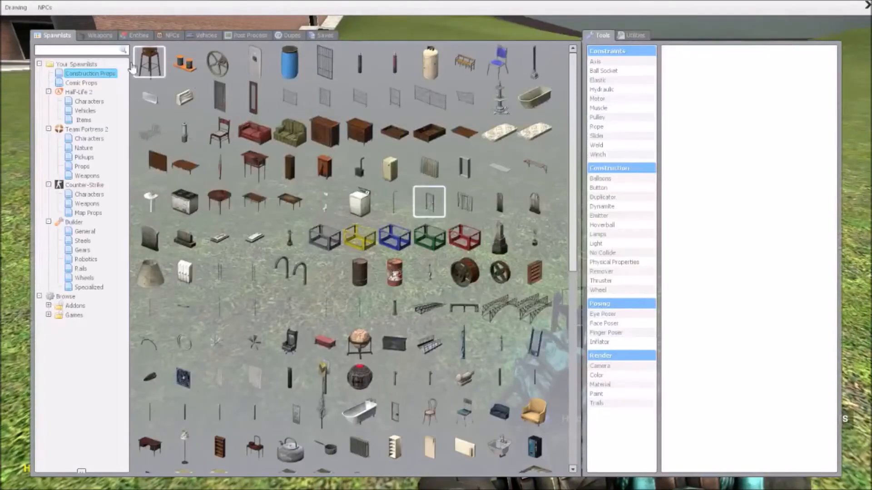
{"action": "left_click", "coordinate": [205, 35]}
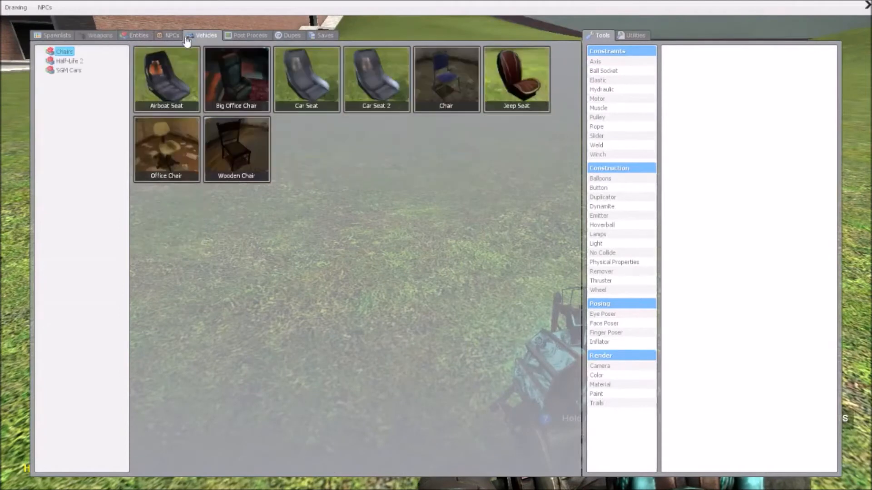
{"action": "left_click", "coordinate": [69, 70]}
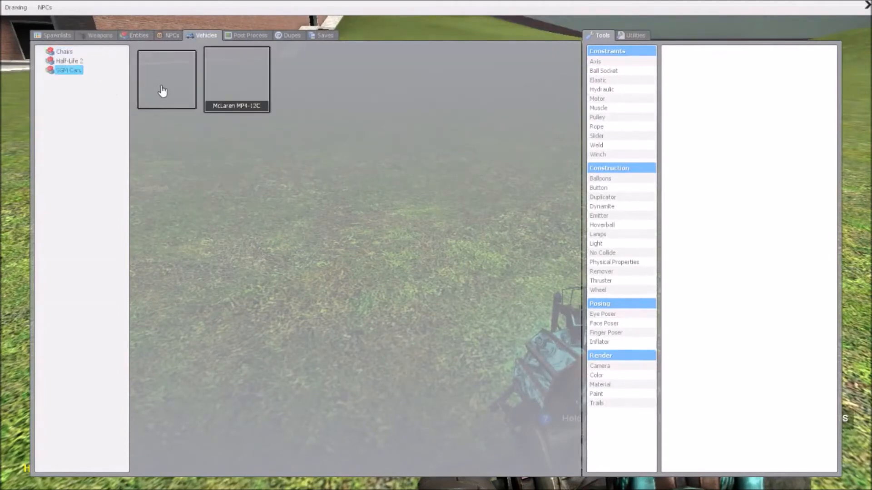